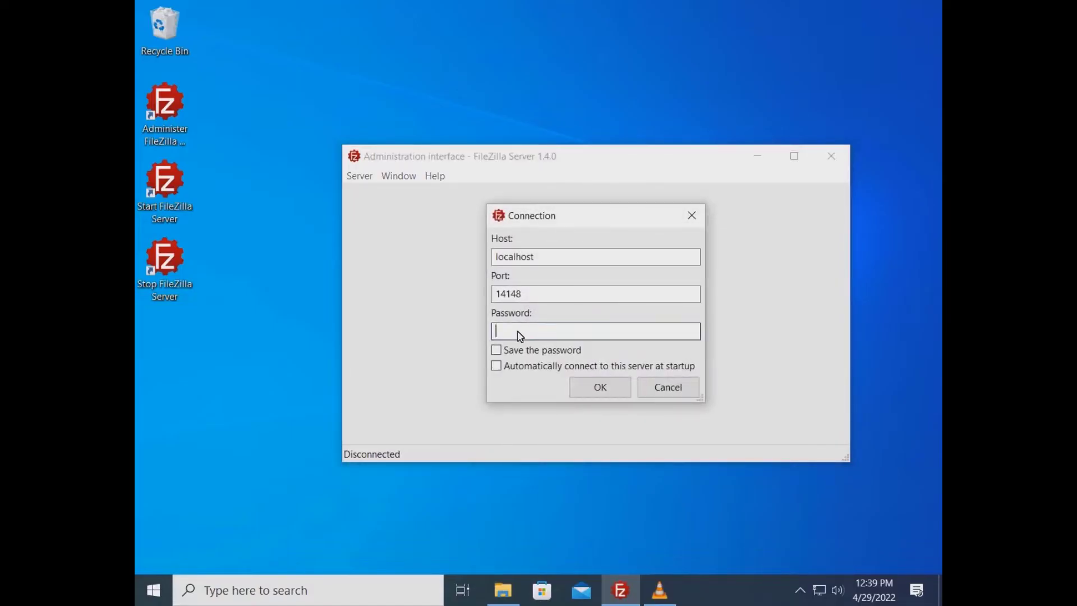
# Step: Connect the admin interface to localhost:14148 using the admin password
pyautogui.write('password')
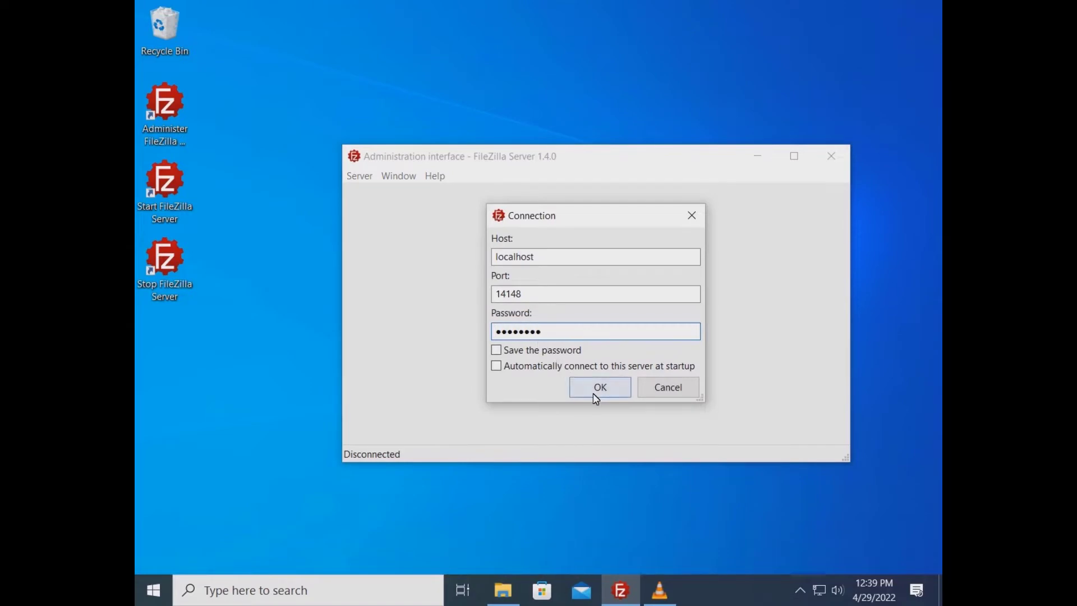
pyautogui.click(358, 176)
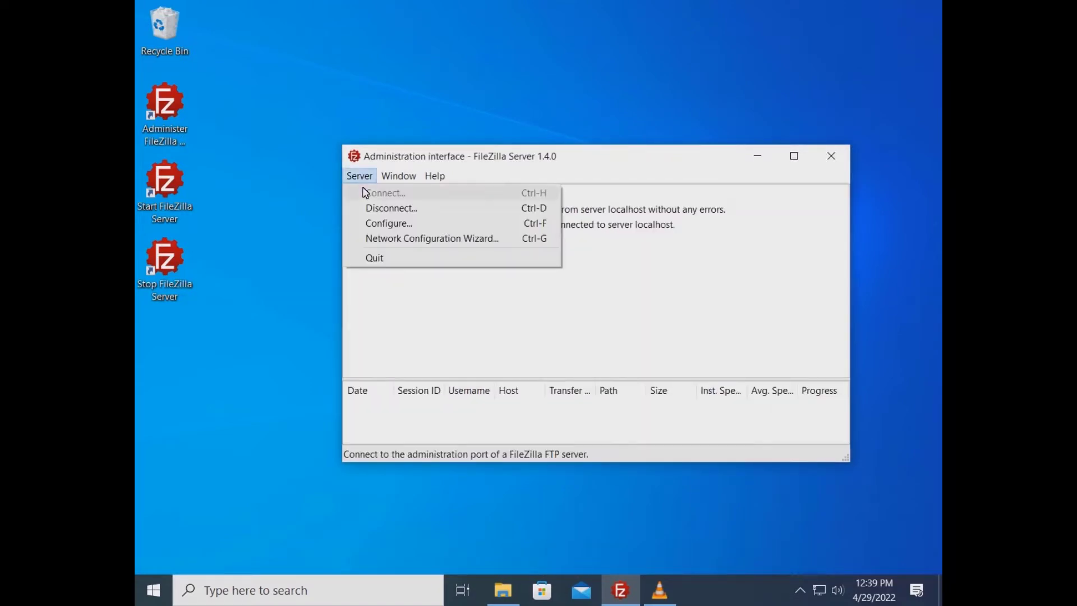
# Step: Enable Let's Encrypt certificate generation on the Let's Encrypt settings page
pyautogui.click(389, 223)
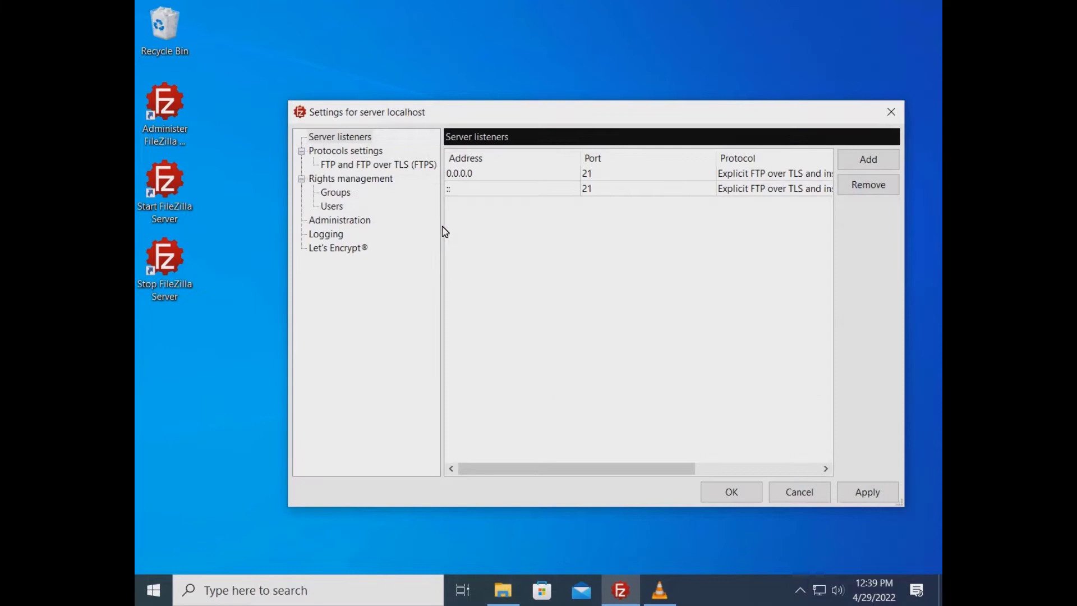
pyautogui.click(337, 247)
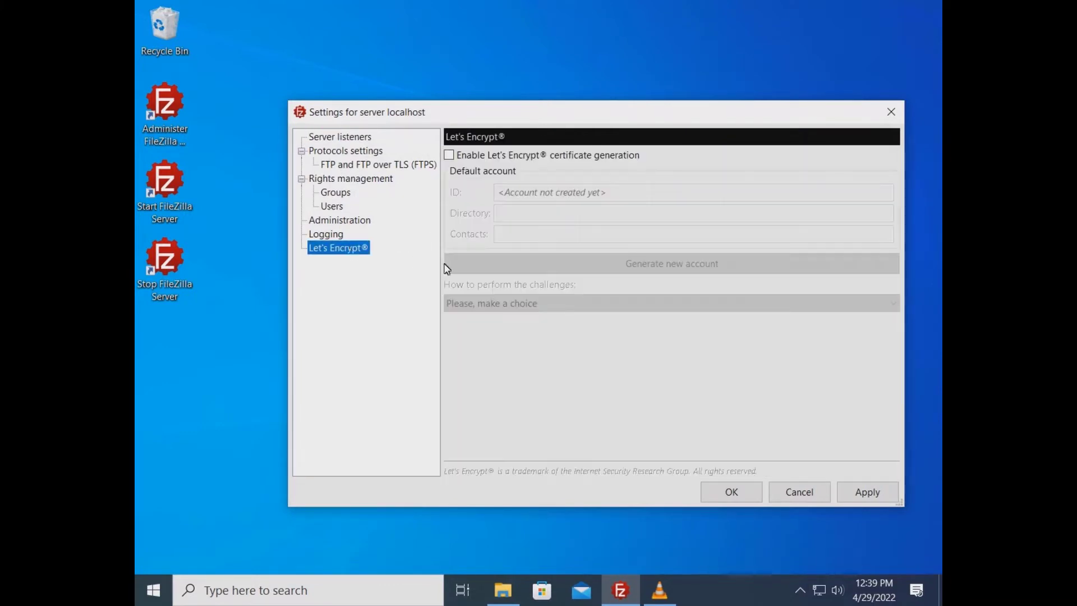
pyautogui.click(449, 155)
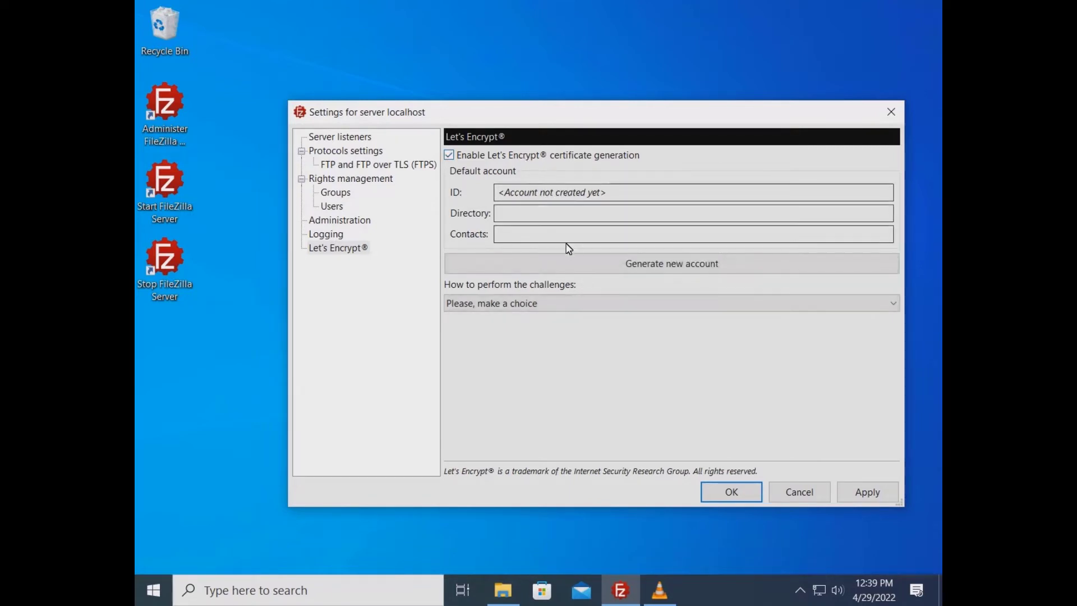
# Step: Generate a new Let's Encrypt account with a mailto: contact and the production directory
pyautogui.click(670, 263)
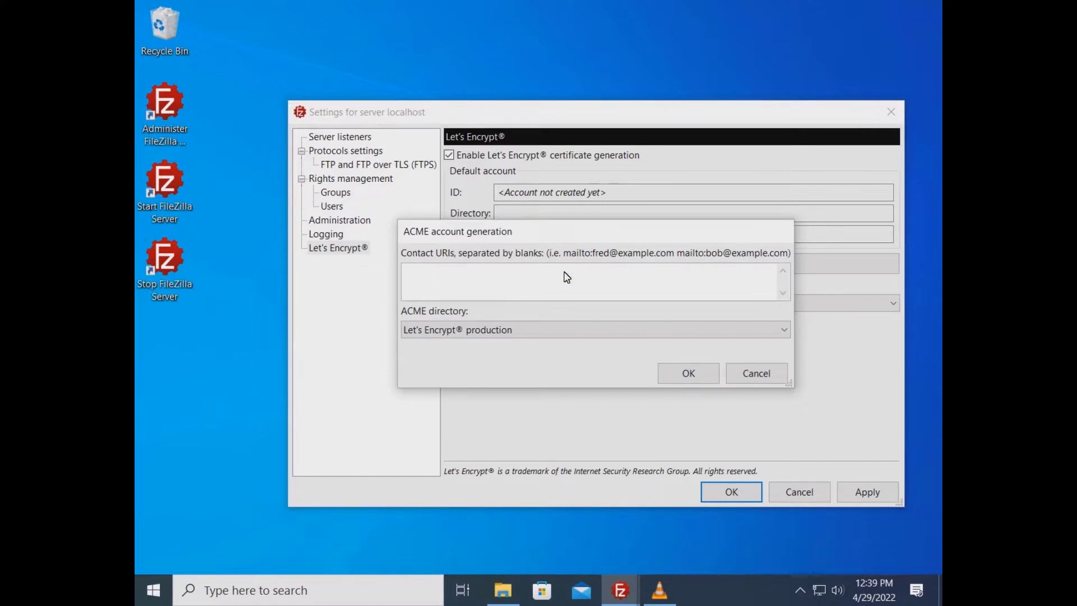
pyautogui.write('mailto:john.doe@example.com')
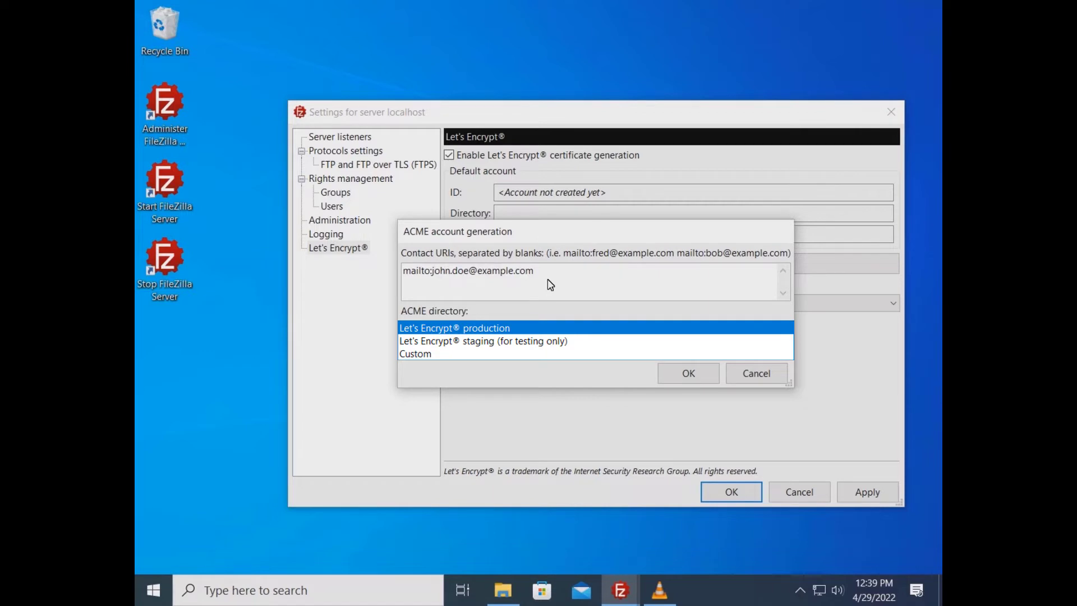
pyautogui.click(688, 373)
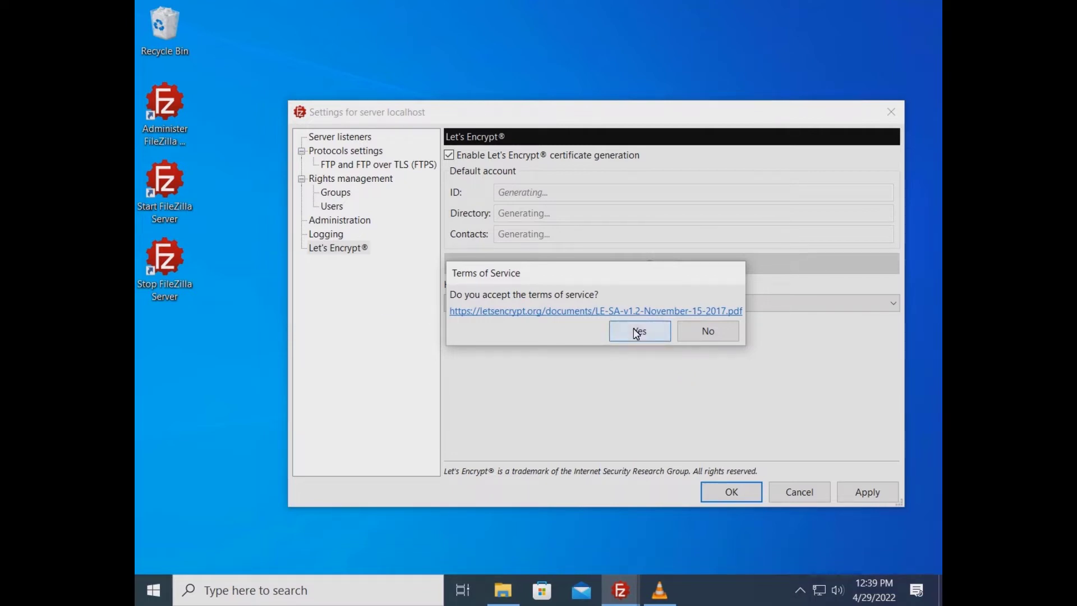
# Step: Accept the terms of service and answer challenges with the internal web server
pyautogui.click(639, 330)
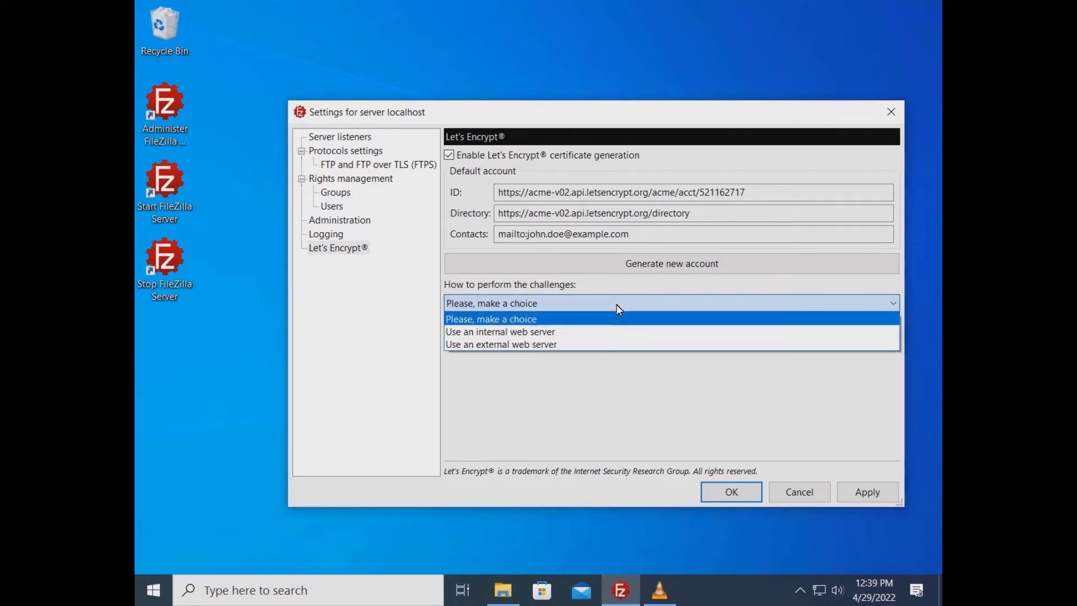
pyautogui.click(500, 332)
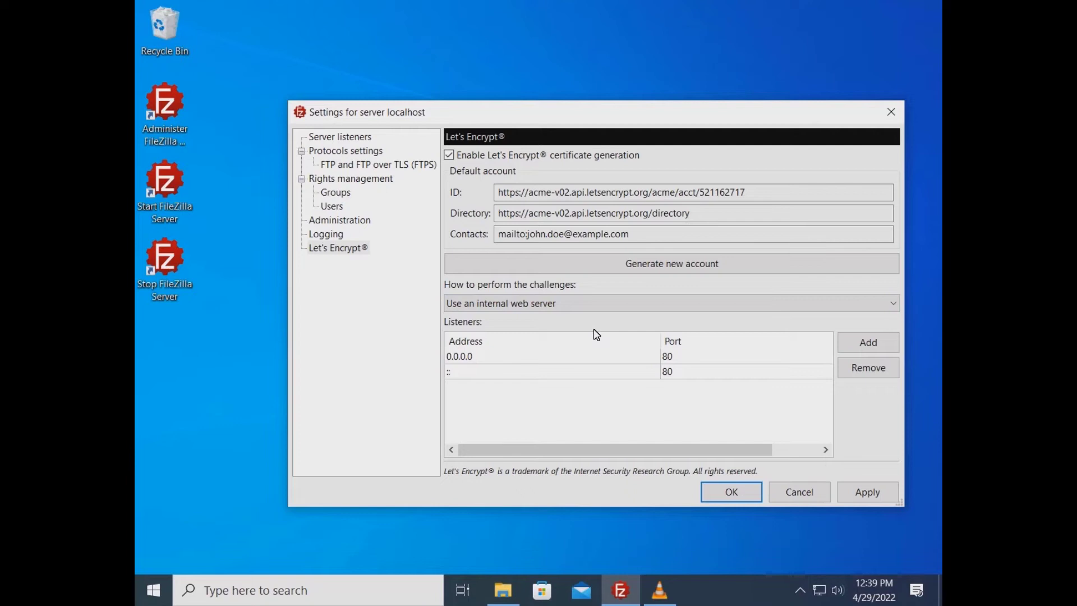
# Step: Set the FTPS TLS certificate to 'Use a Let's Encrypt certificate'
pyautogui.click(377, 164)
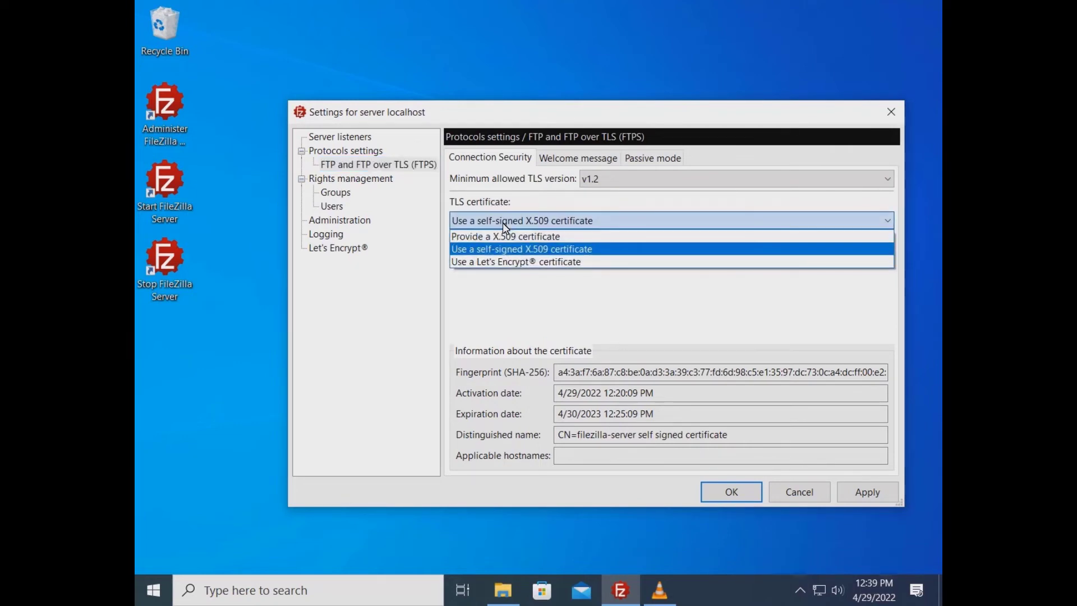
pyautogui.click(515, 262)
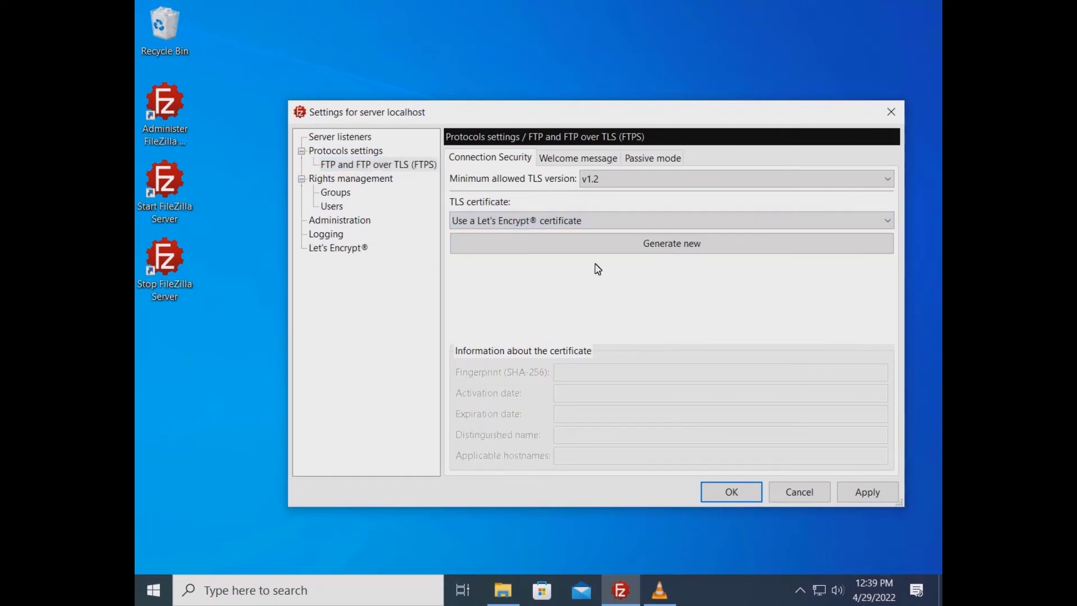
# Step: Generate a new Let's Encrypt certificate with hostname ftp.example.com
pyautogui.click(671, 243)
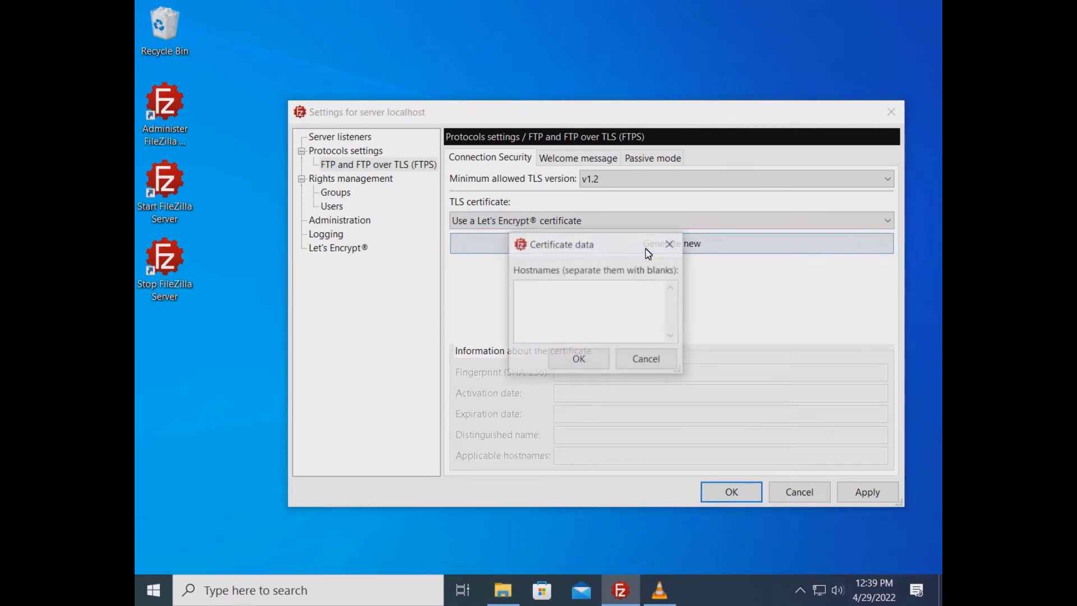
pyautogui.write('ftp.exam')
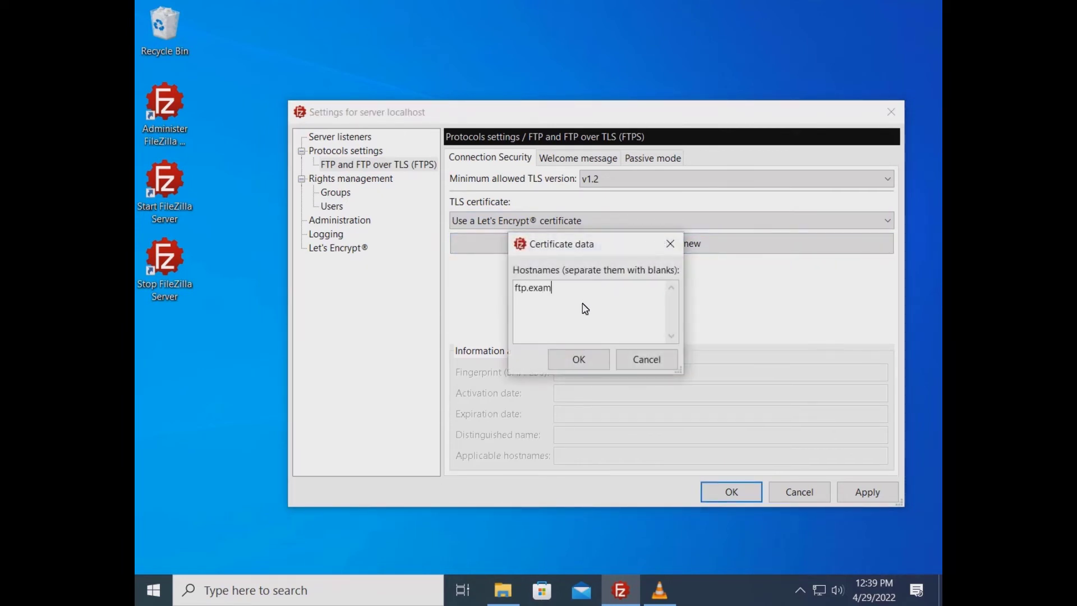
pyautogui.write('ple.com')
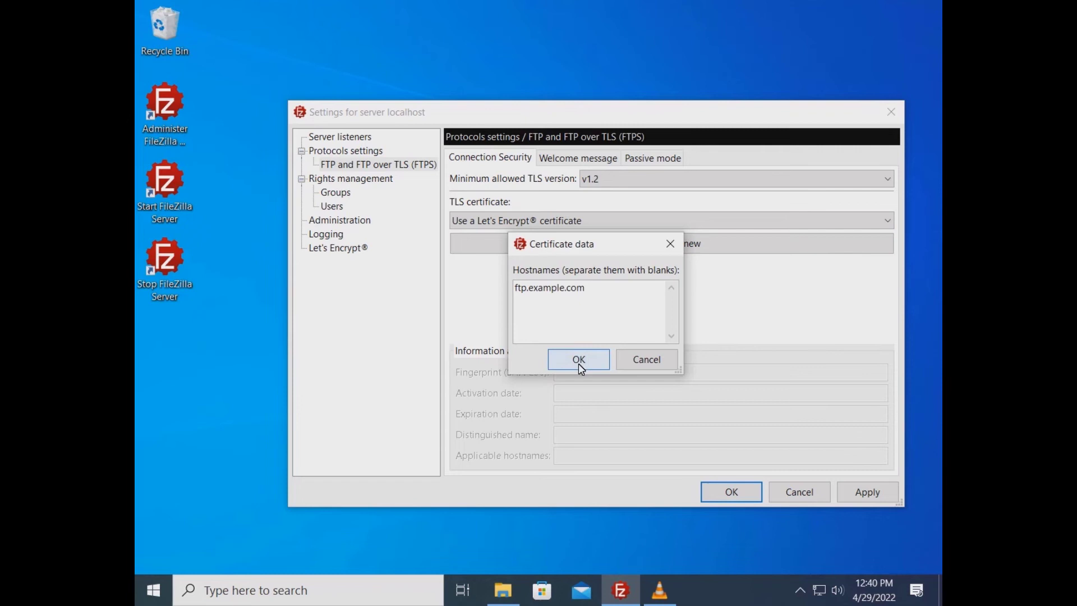
pyautogui.click(578, 359)
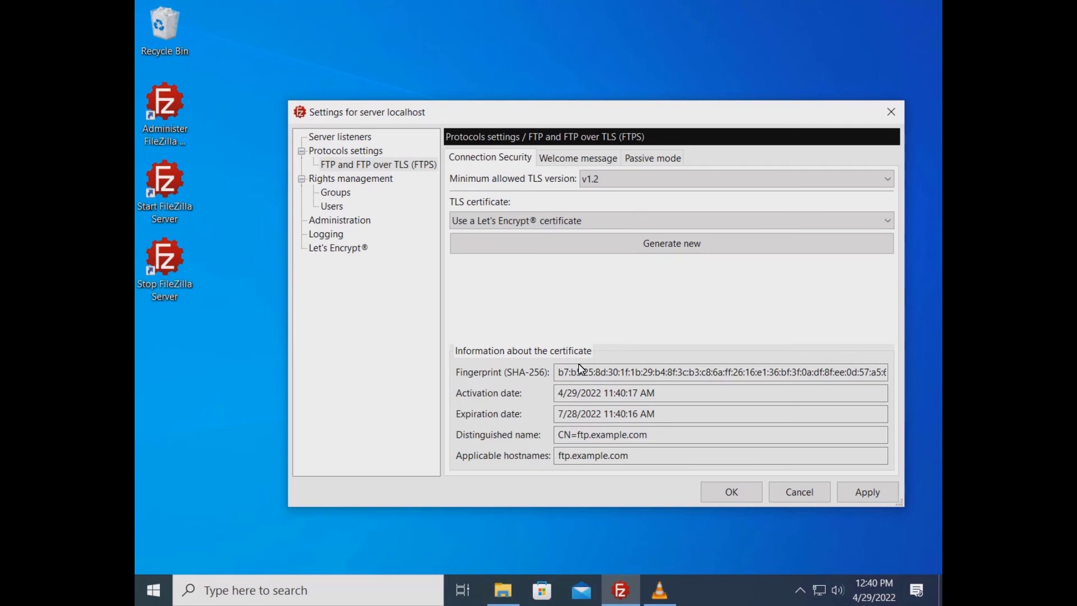
pyautogui.moveTo(713, 487)
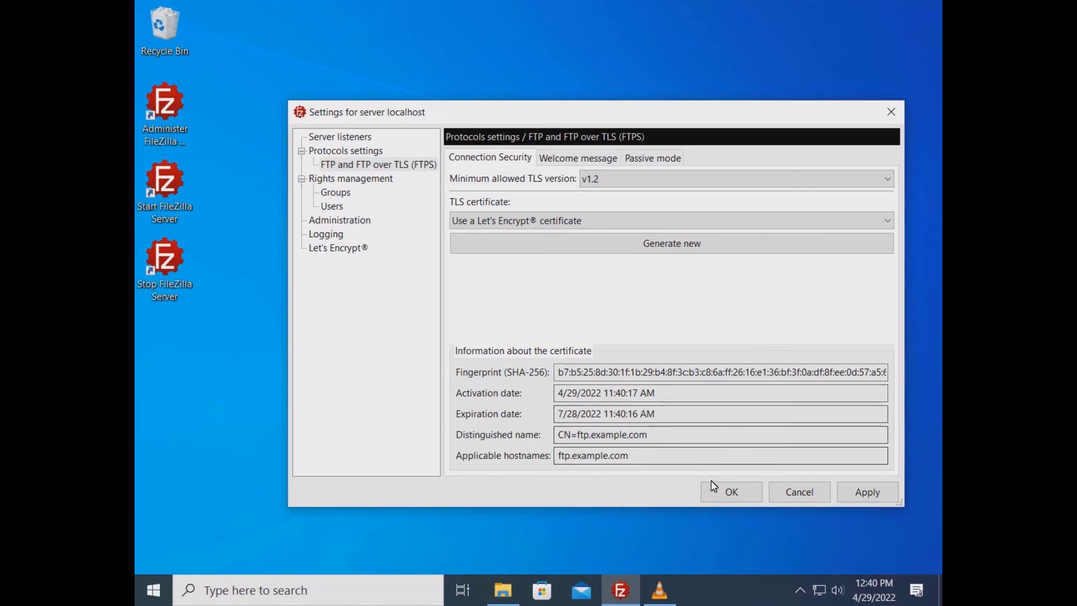
pyautogui.click(731, 492)
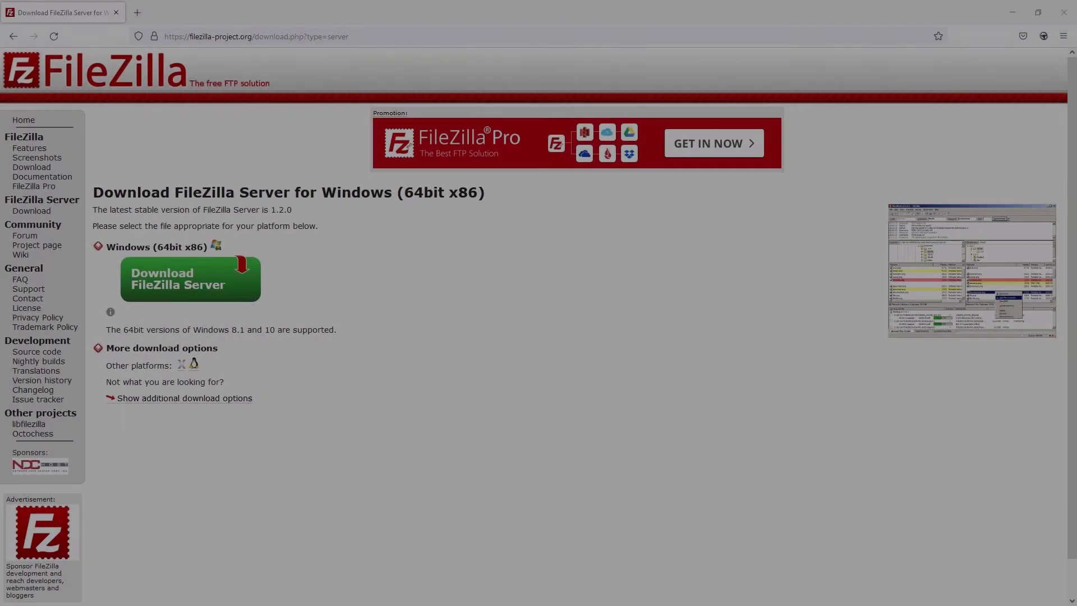
# Step: Buy the 'FileZilla Server with manual' edition from the Download FileZilla Server page
pyautogui.click(190, 278)
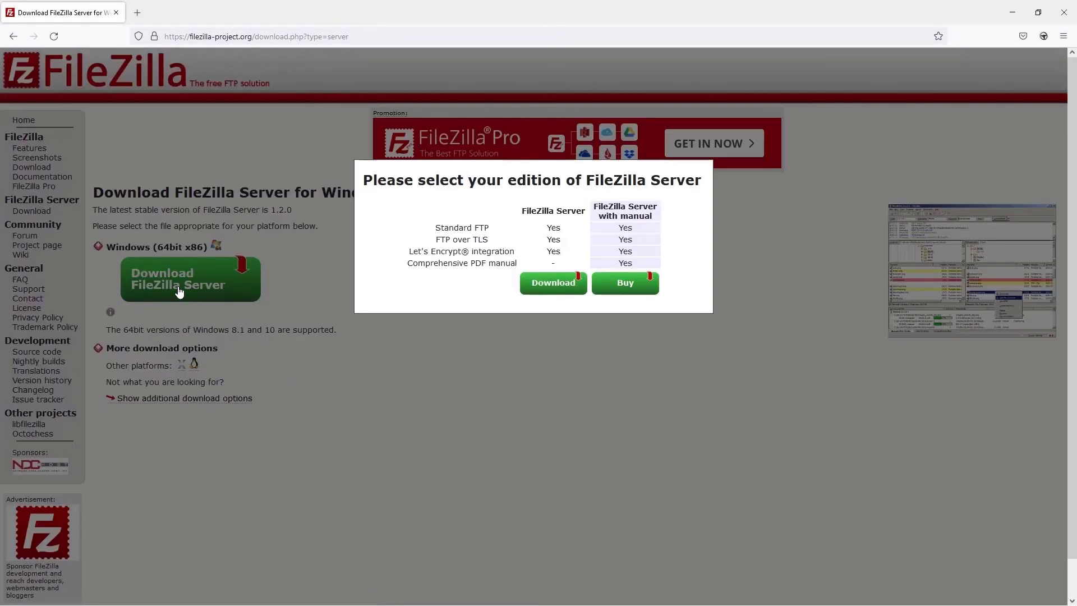
pyautogui.click(624, 282)
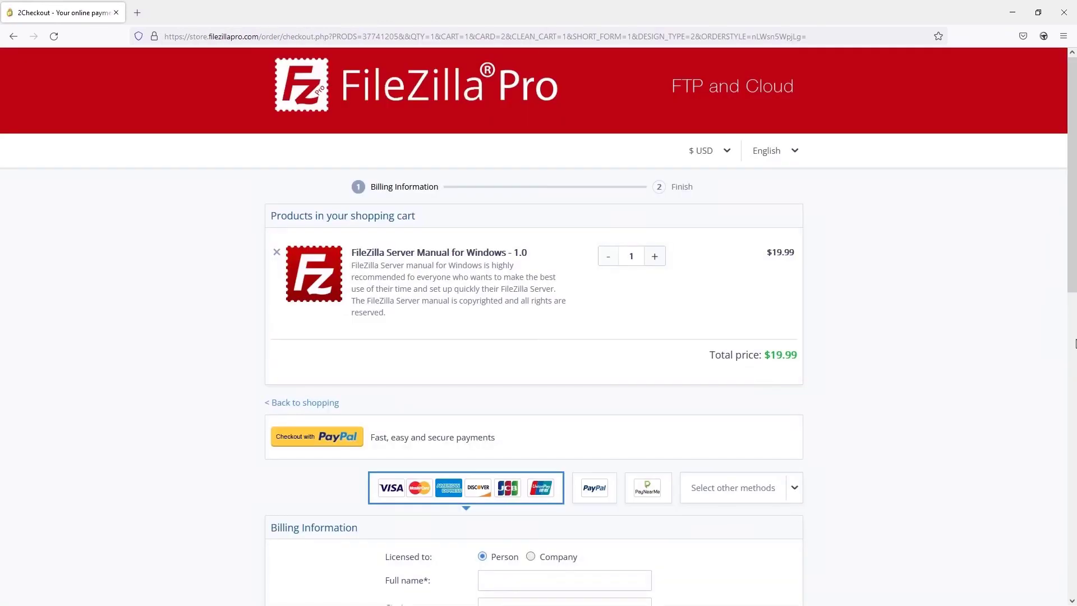